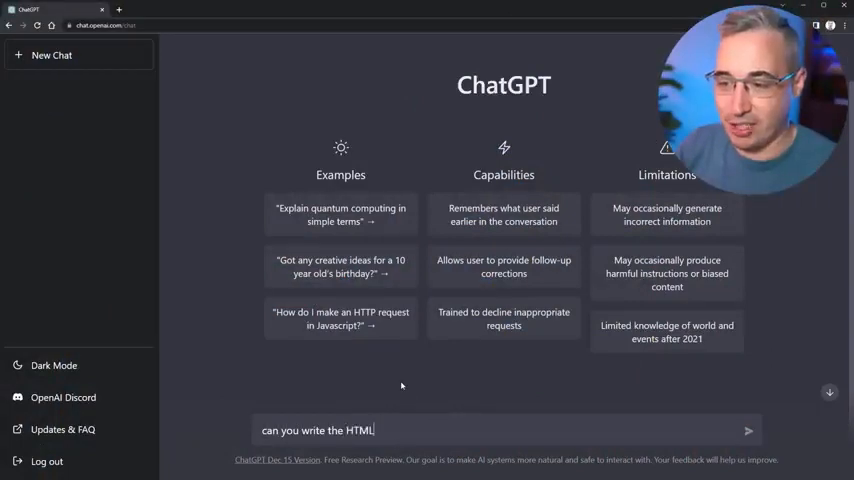
Ask ChatGPT to write the HTML for a website hero section and send it.
text(for a hero section of a website for)
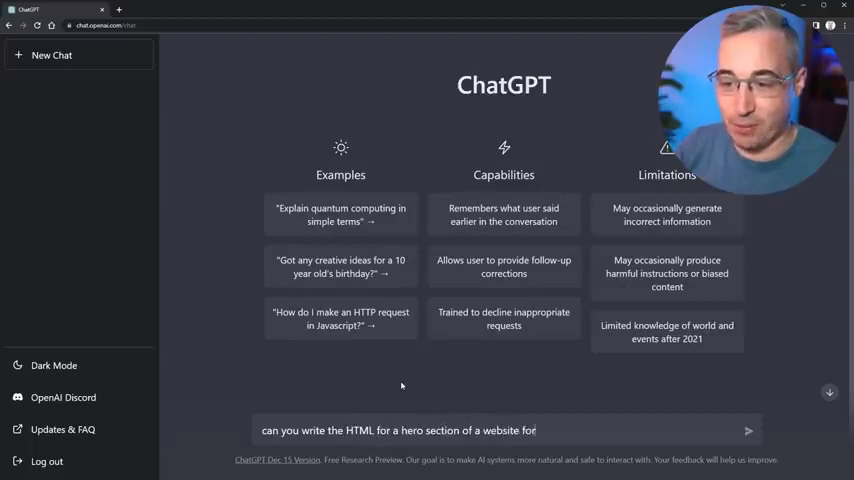
click(752, 427)
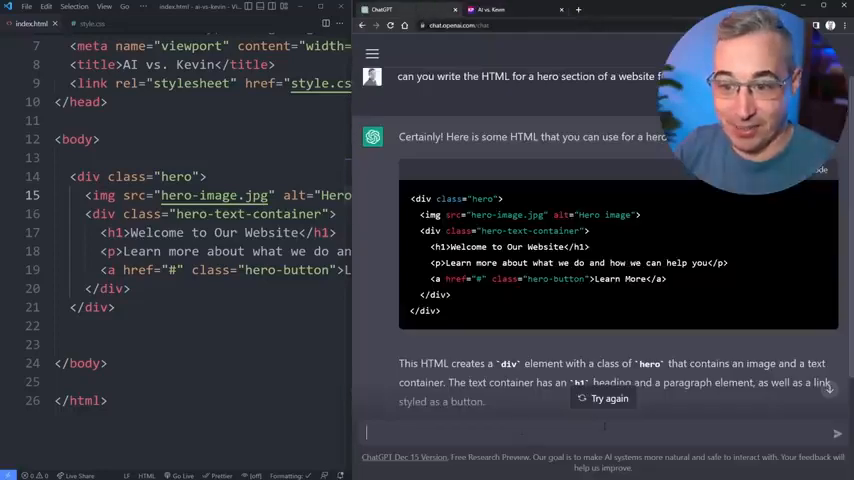
Type a follow-up ChatGPT prompt asking it to write the CSS for the hero.
text(cacn)
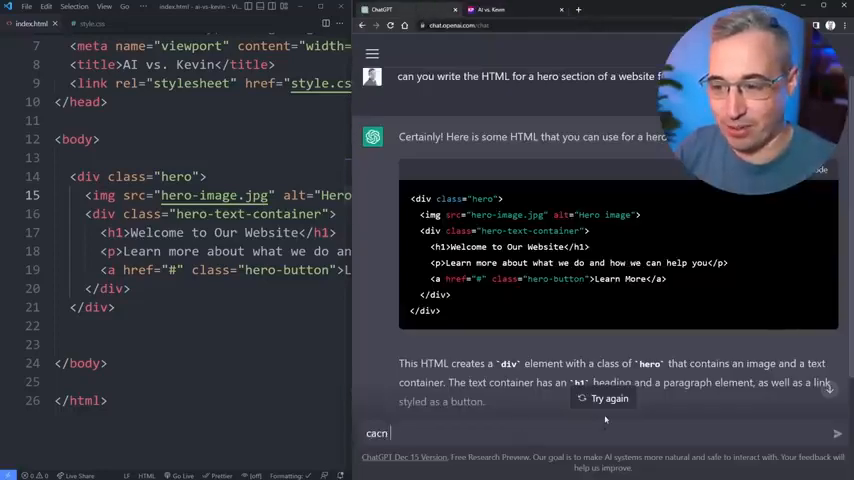
text(can you write the c)
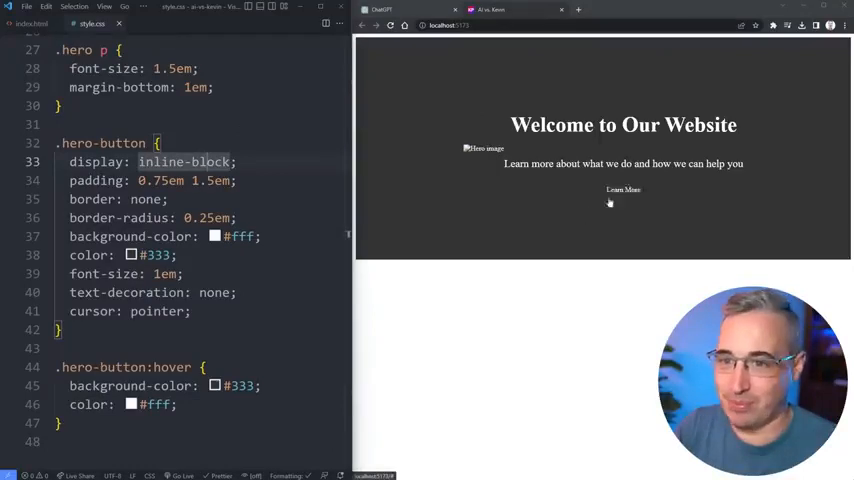
Check the styled white Learn More button in the localhost preview.
click(36, 23)
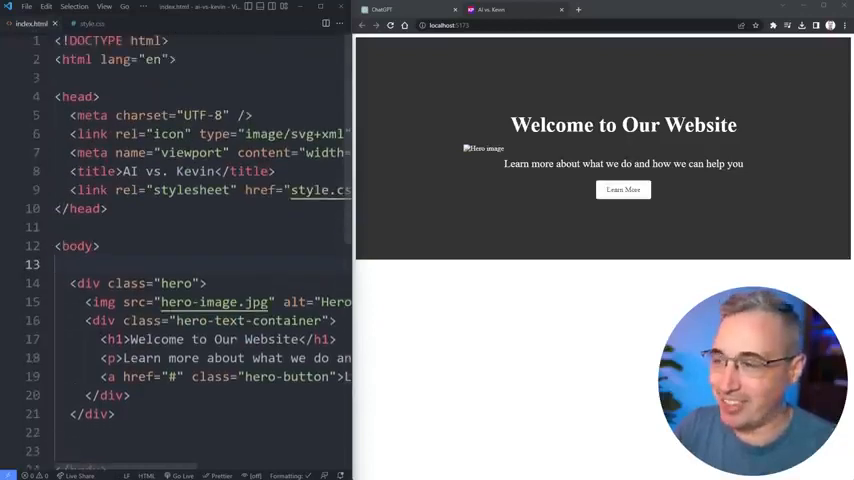
scroll(down, 3)
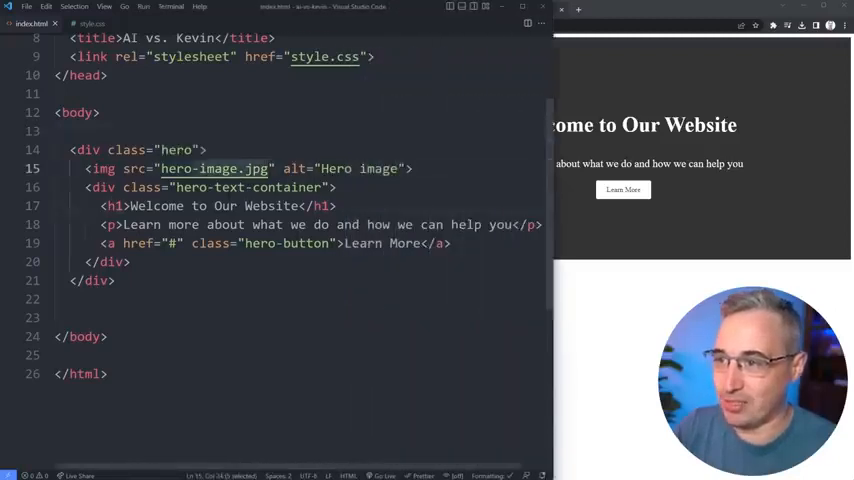
text(unsplash.it)
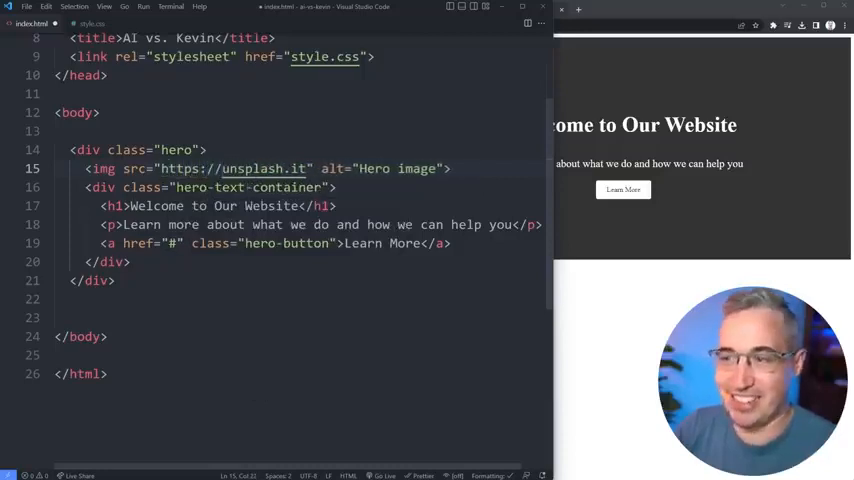
text(/4)
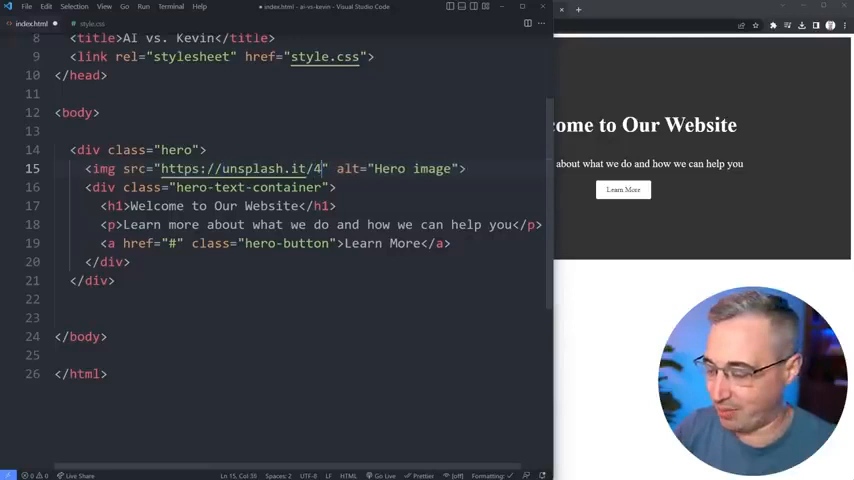
text(00/200)
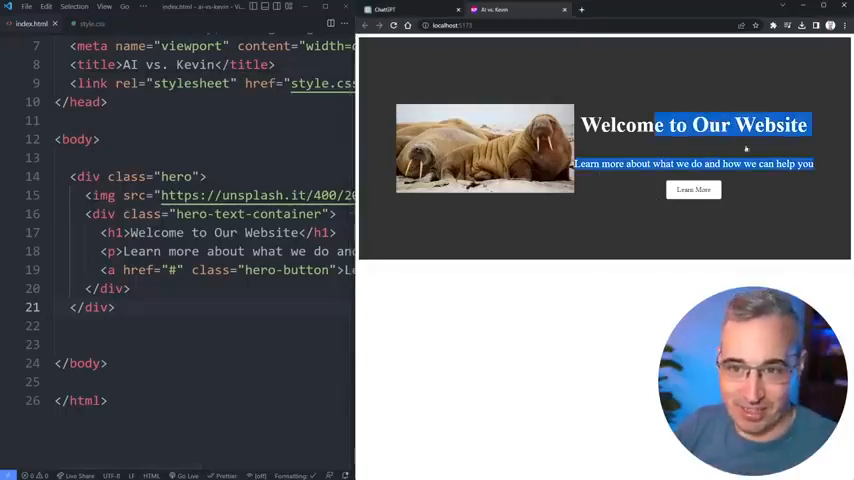
mouse_move(600, 147)
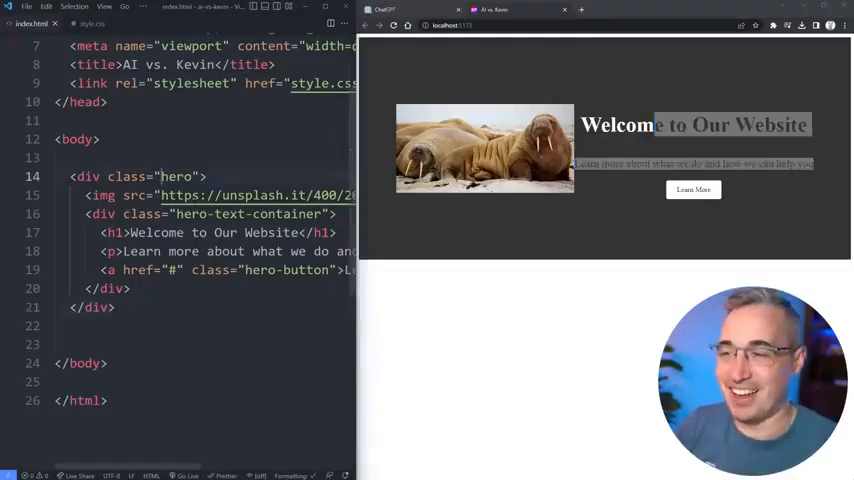
Return to the editor to review the hero's flex and 500px height rules.
click(96, 24)
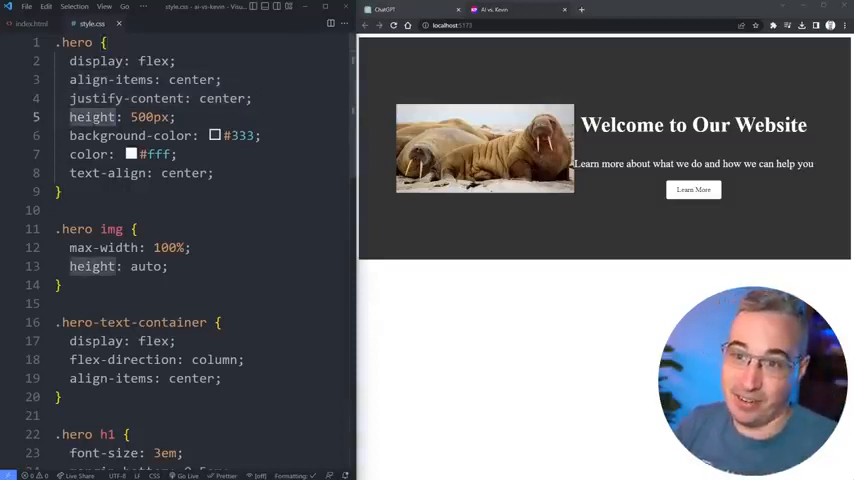
mouse_move(514, 163)
text(3)
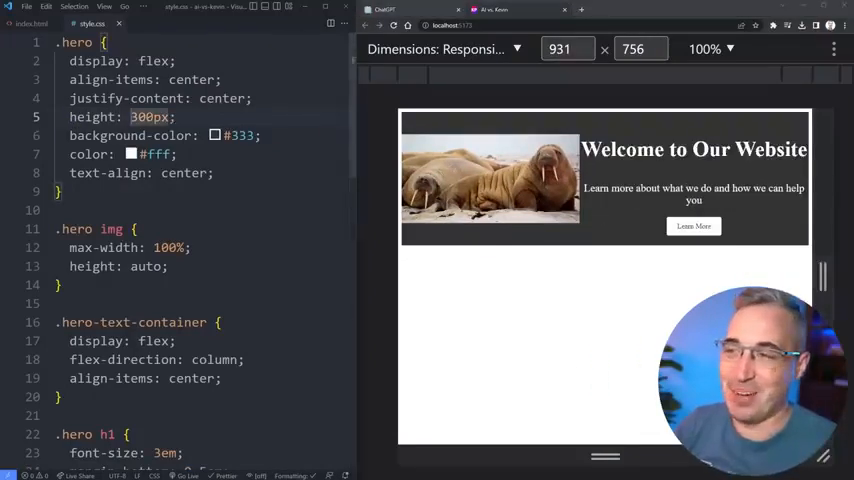
Set the .hero rule to min-height: 500px and widen the responsive preview.
text(min-height: 500px;)
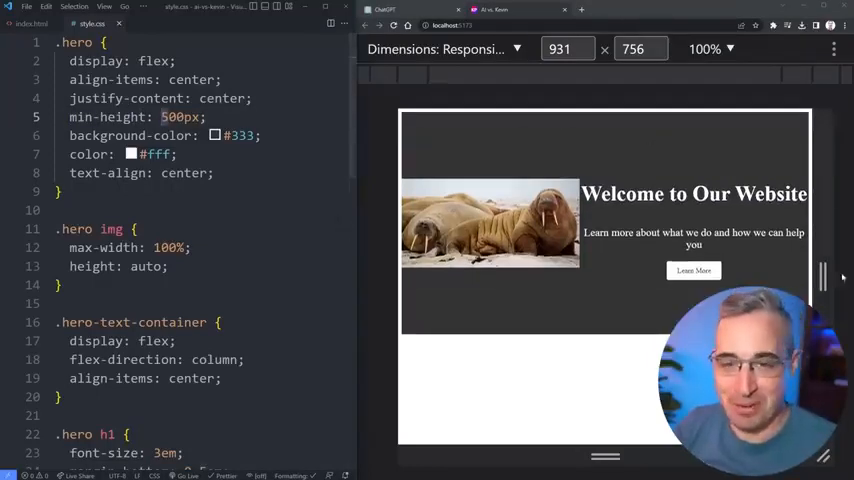
drag(820, 275, 840, 275)
text(gap:)
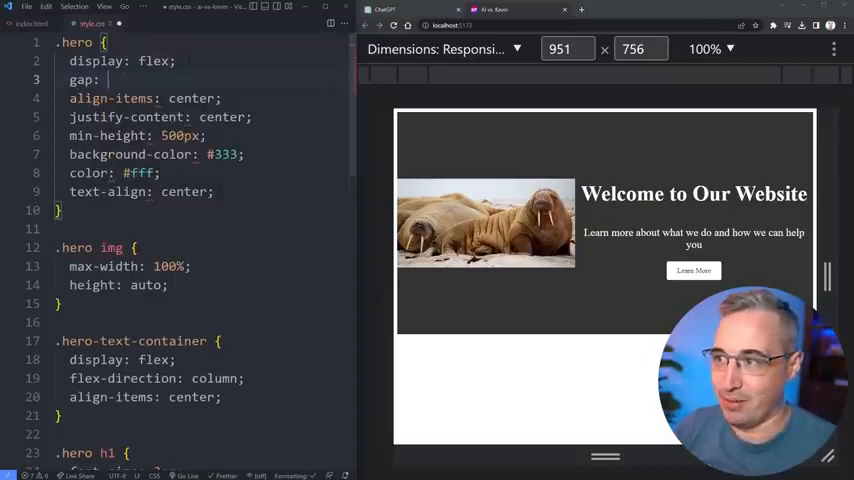
Give the .hero rule gap: 1rem and check the spacing in the preview.
text(1rem;)
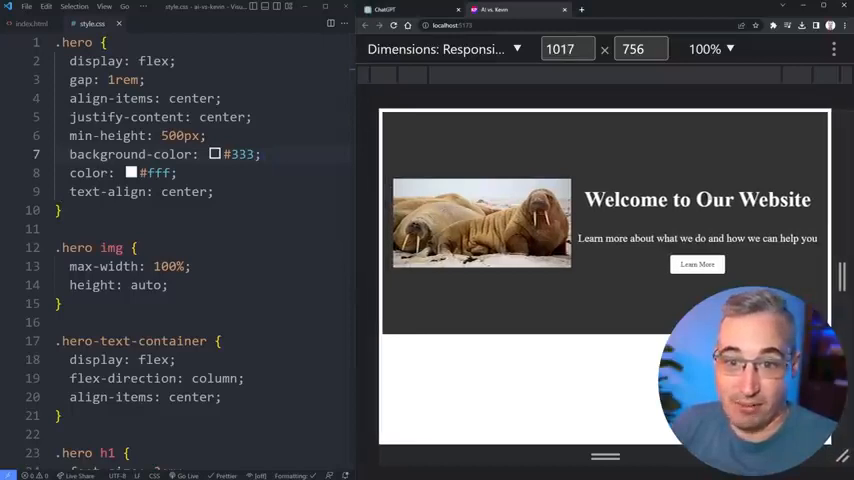
scroll(down, 3)
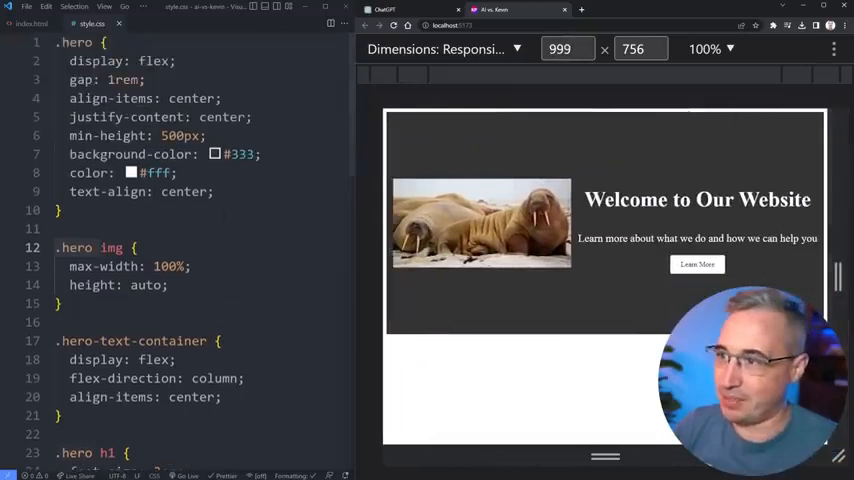
Select the .hero-text-container flex lines in style.css to comment them out.
scroll(down, 3)
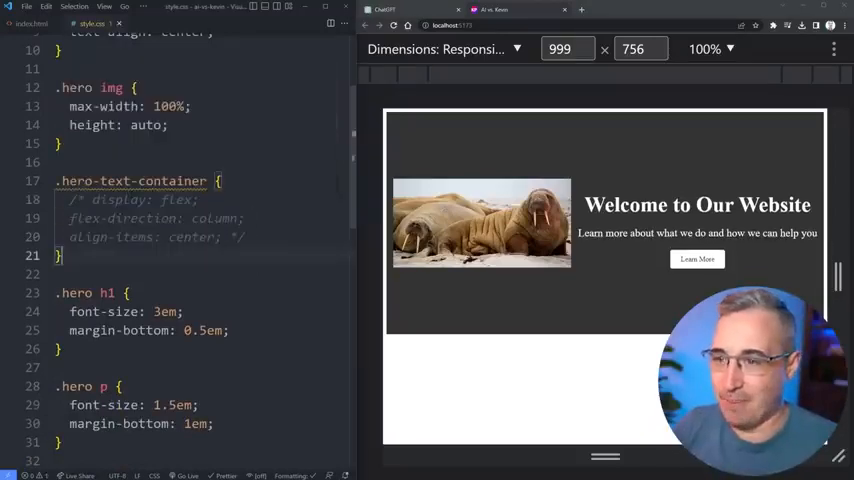
drag(170, 199, 218, 237)
text(r)
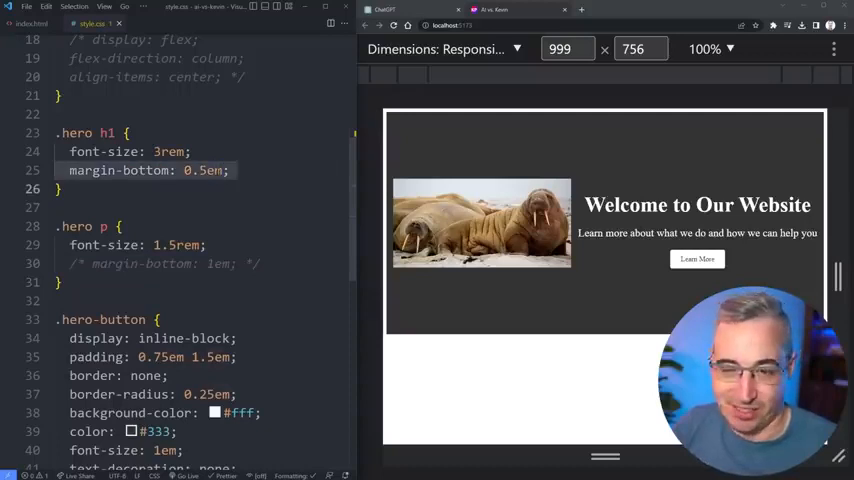
Change the .hero-button:hover background from #333 to #111.
scroll(down, 3)
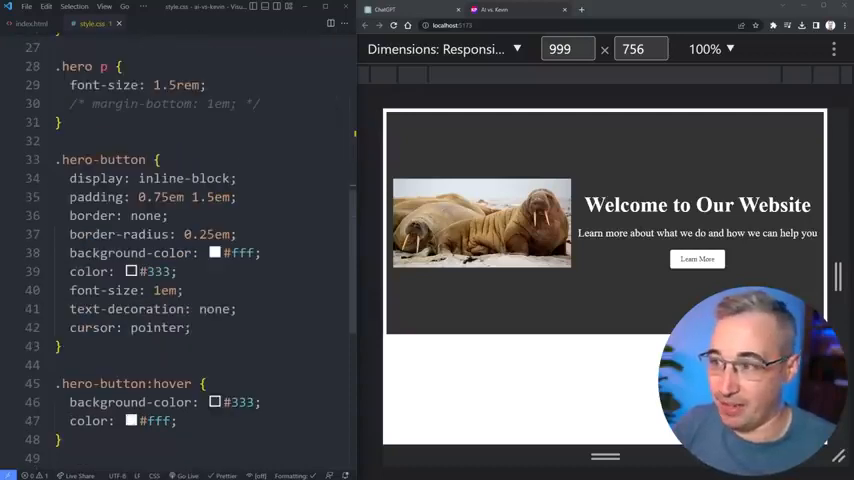
double_click(157, 197)
text(111)
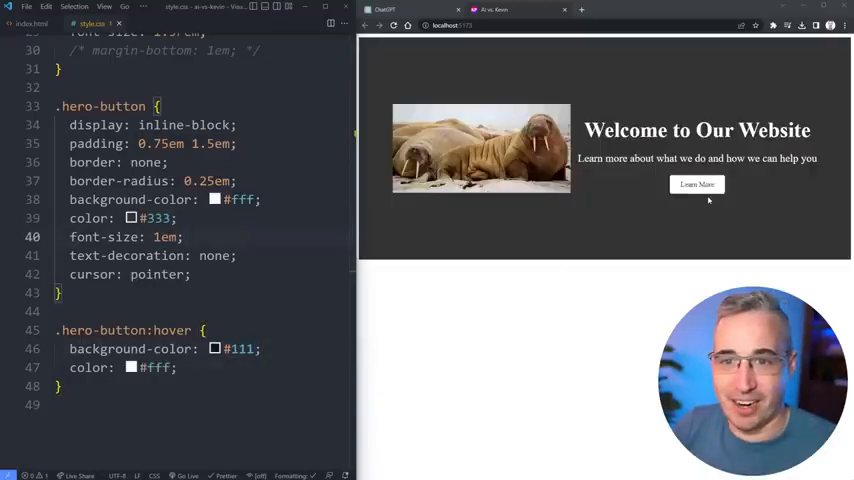
mouse_move(697, 188)
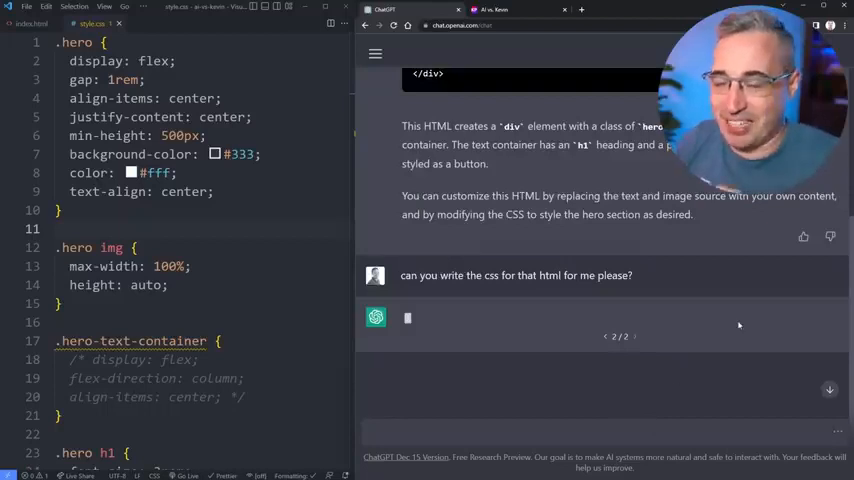
mouse_move(722, 299)
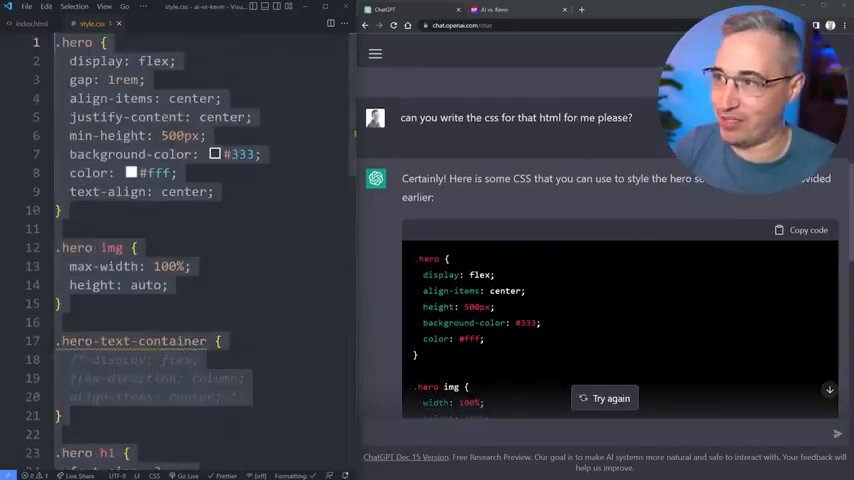
Scroll through ChatGPT's generated CSS for the hero HTML.
scroll(down, 3)
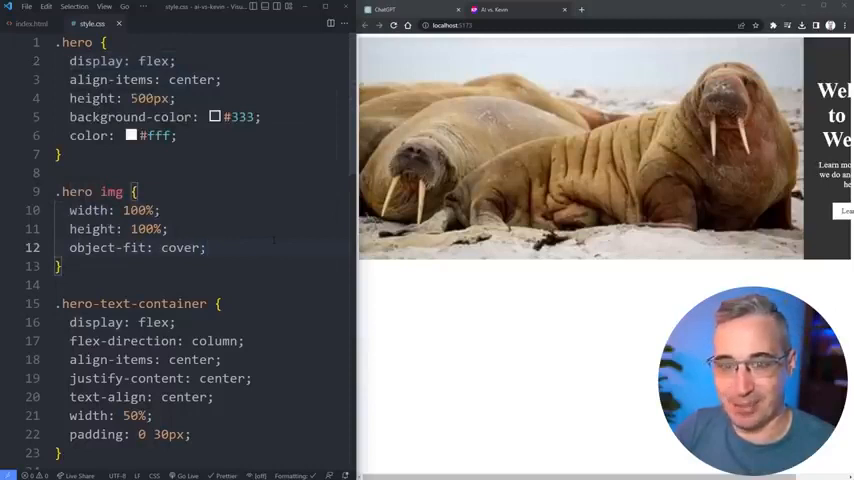
Comment out the width and height rules in .hero img, leaving only object-fit: cover.
key(Ctrl+/)
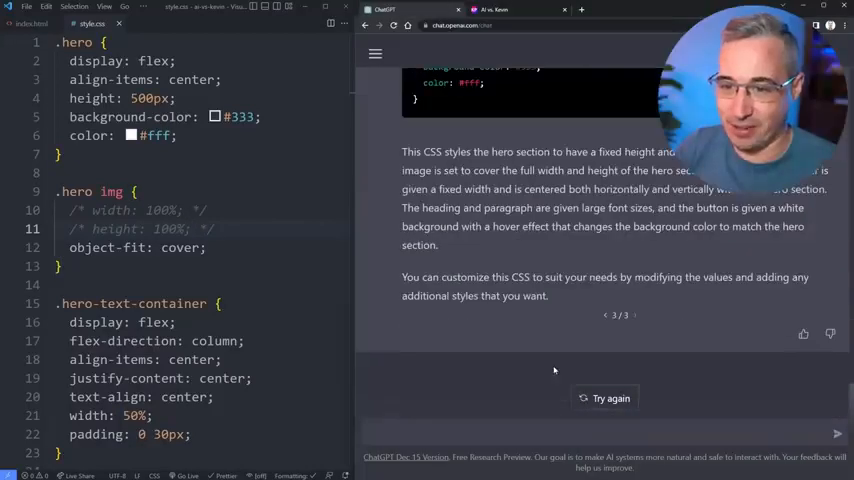
Ask ChatGPT whether it can change the font on this site.
text(can you change the)
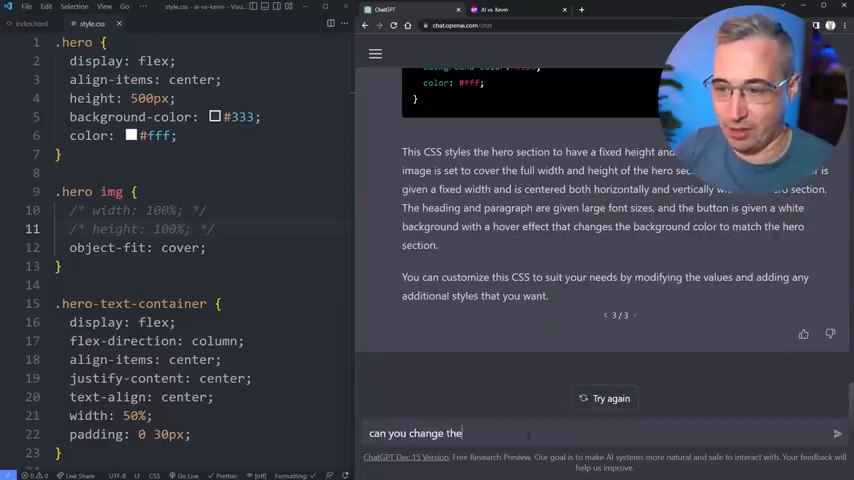
text(font on this site to)
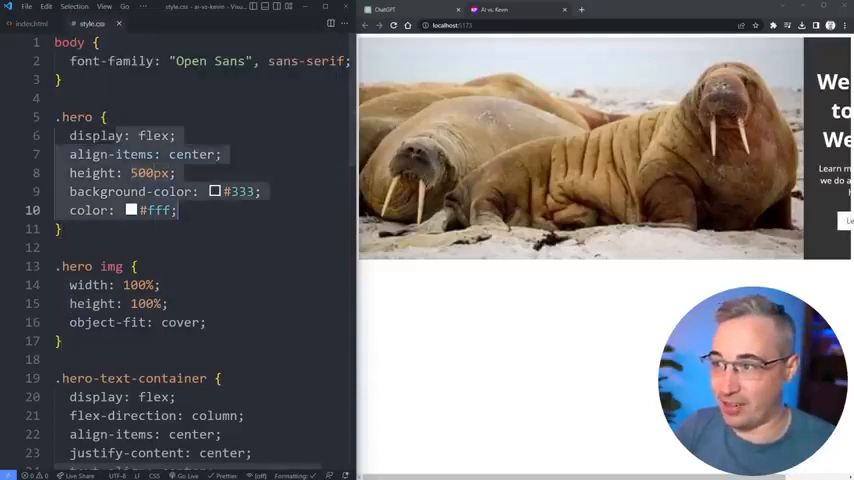
Set the .hero img width to 50% so the walrus sits beside the heading.
scroll(down, 3)
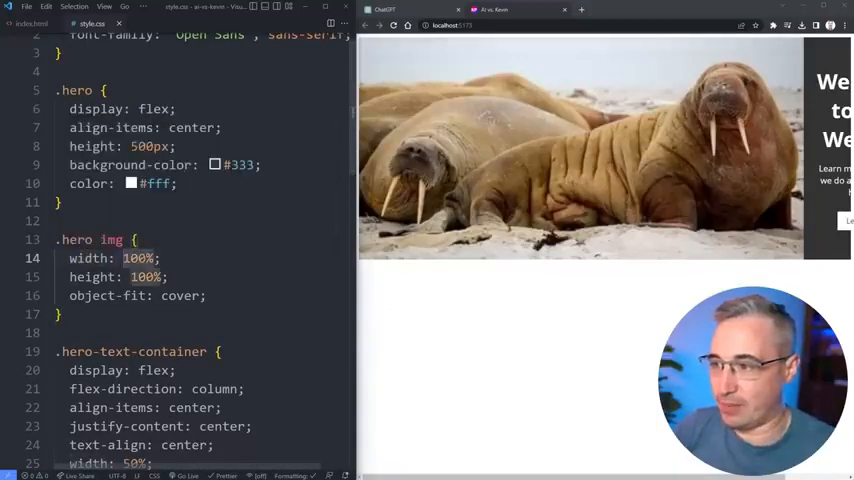
text(50)
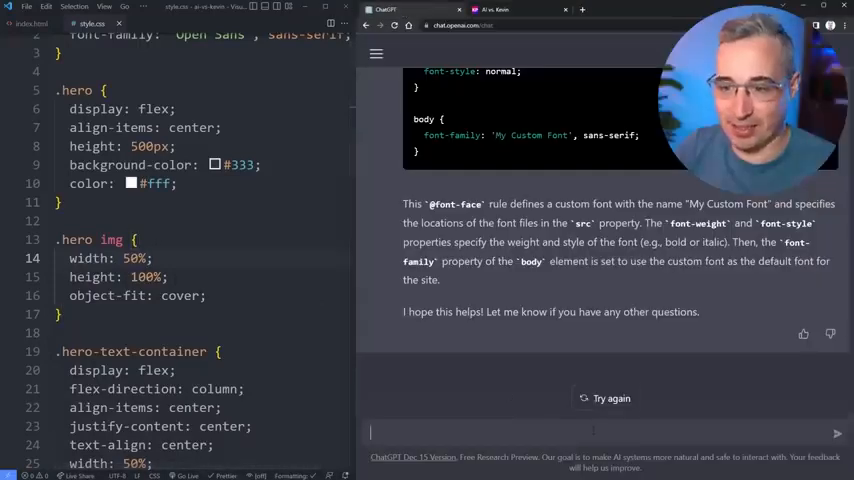
text(can you make this)
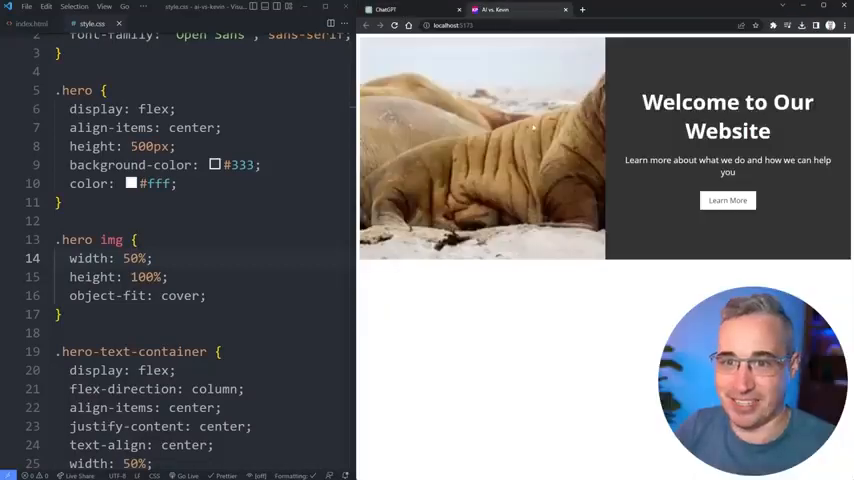
Scroll down through the stylesheet to the .hero-text-container flex layout rules.
scroll(down, 3)
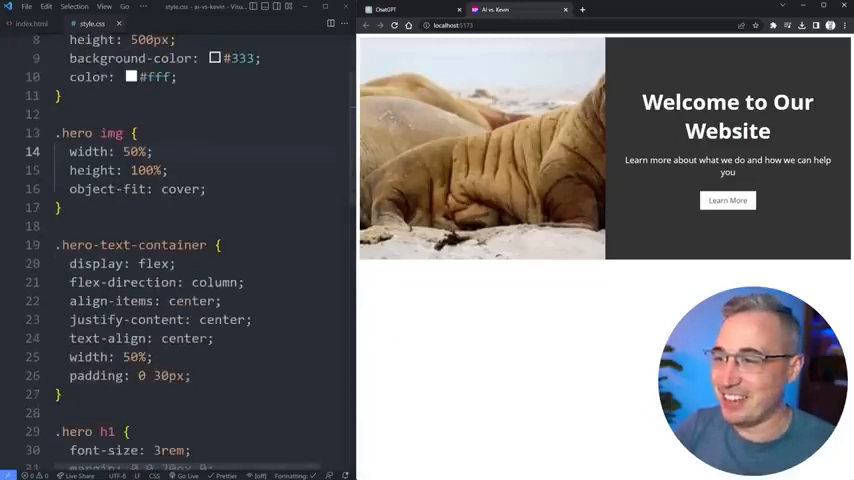
scroll(down, 3)
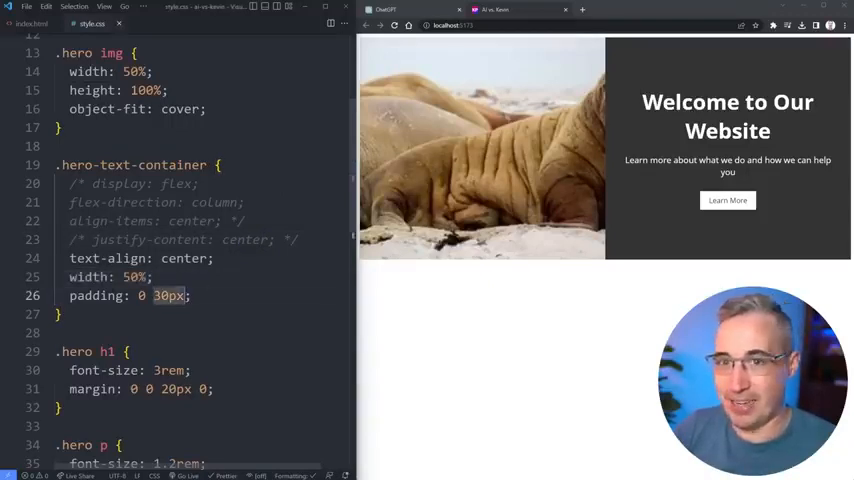
scroll(down, 3)
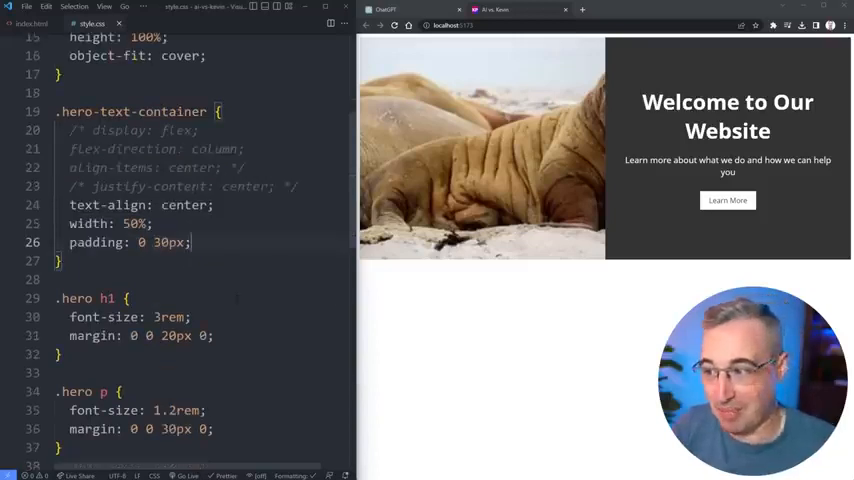
scroll(down, 3)
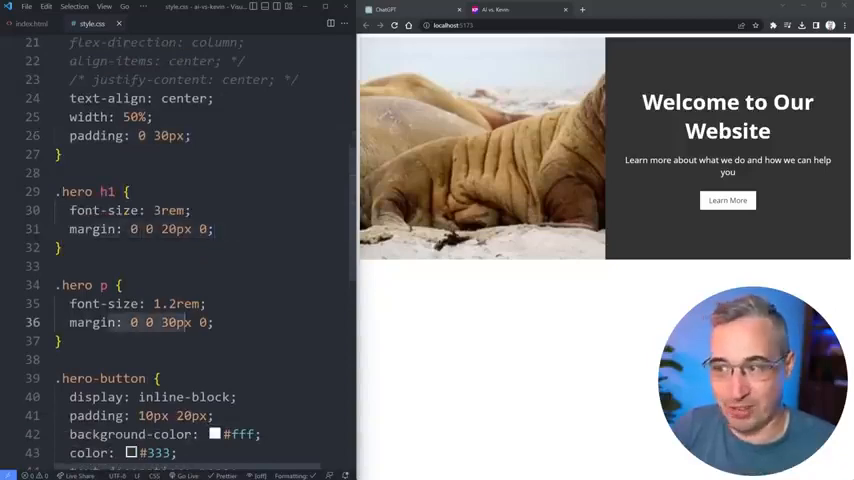
scroll(down, 3)
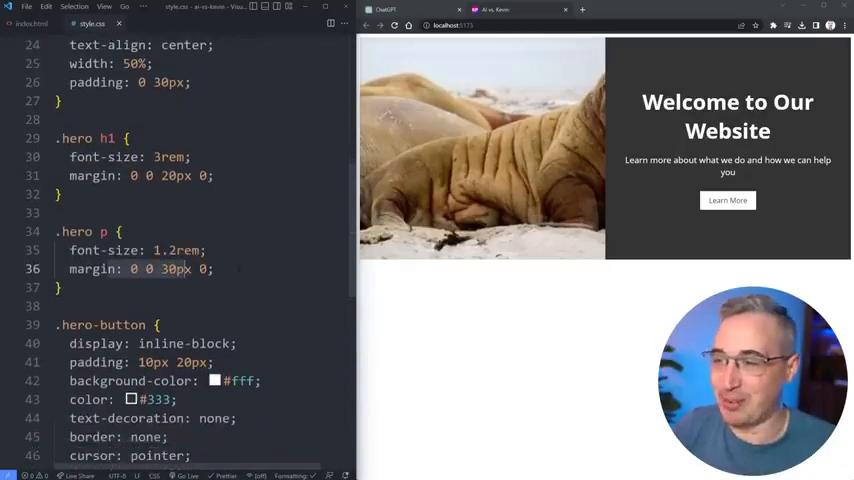
scroll(down, 3)
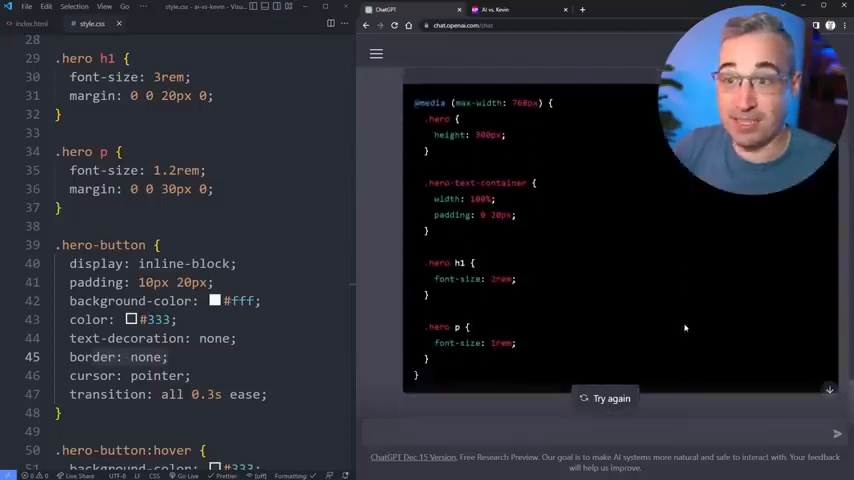
drag(425, 120, 425, 375)
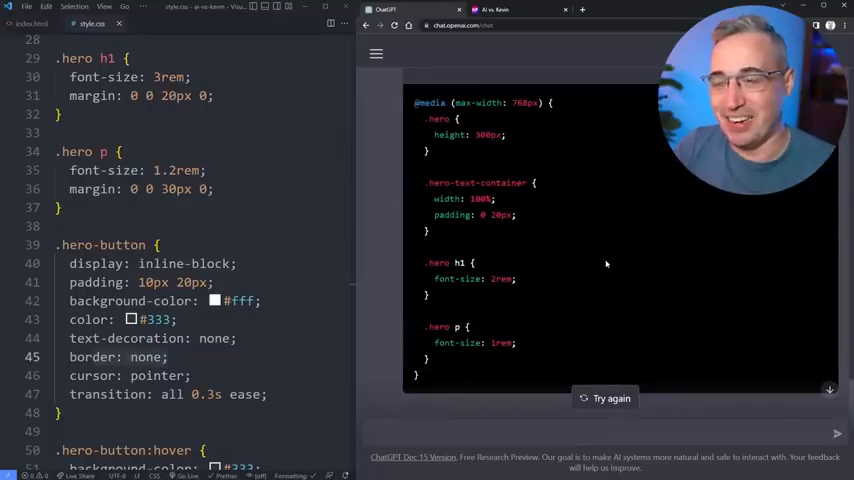
mouse_move(494, 365)
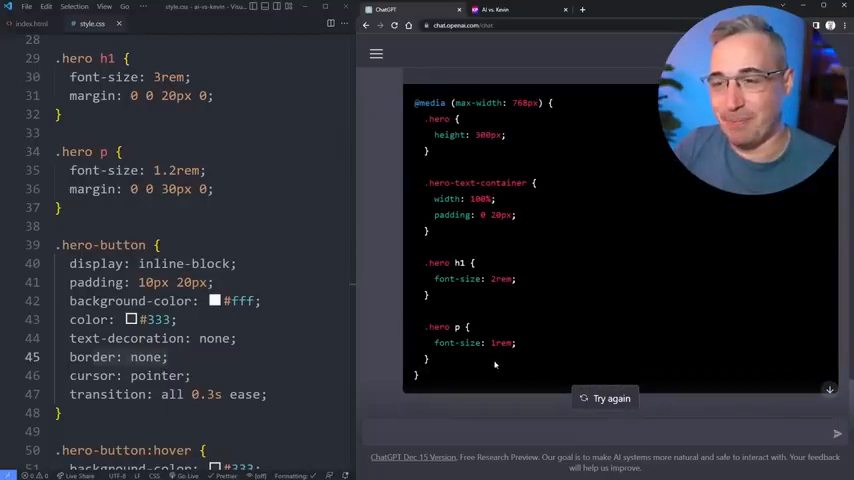
drag(415, 102, 430, 378)
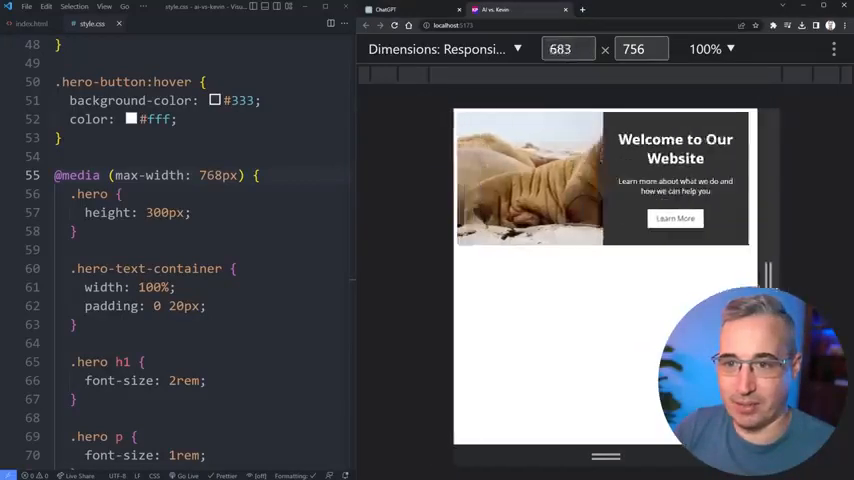
Resize the responsive preview from about 335px to over 900px to test the hero layout.
drag(770, 275, 750, 275)
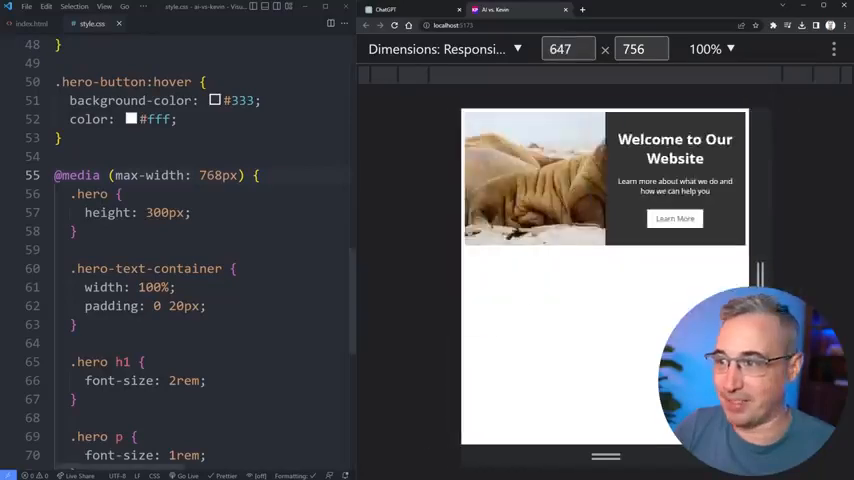
drag(758, 270, 690, 270)
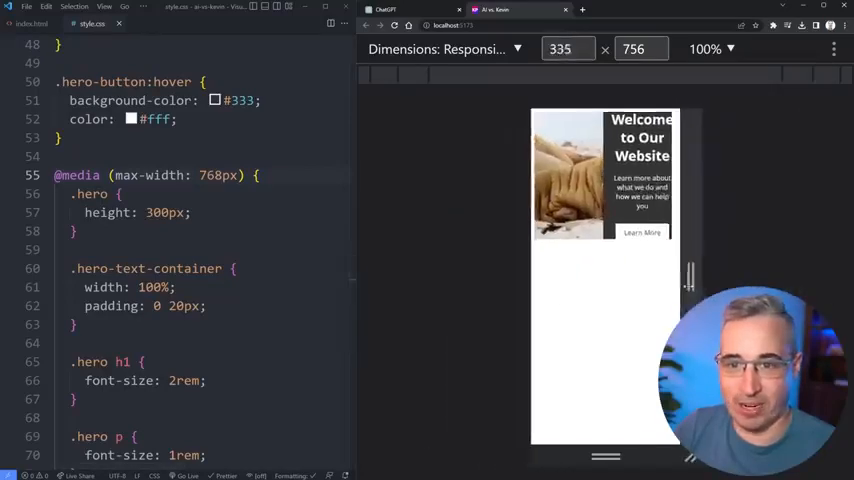
drag(688, 285, 712, 285)
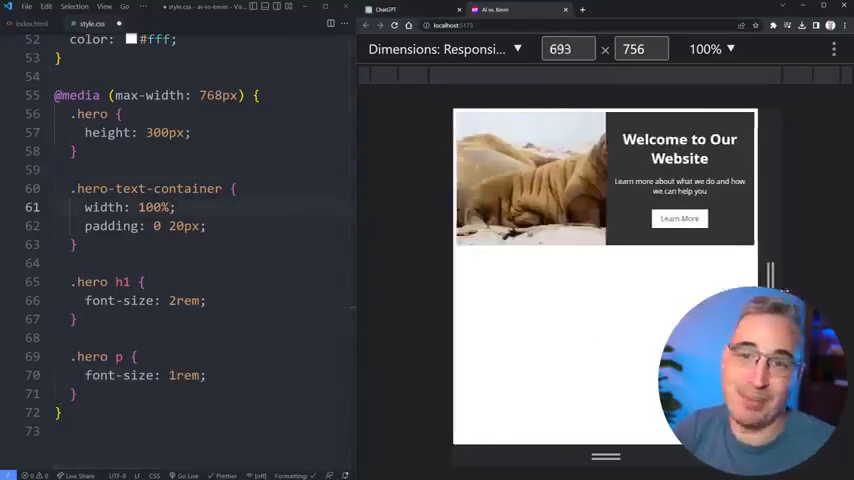
drag(771, 275, 817, 275)
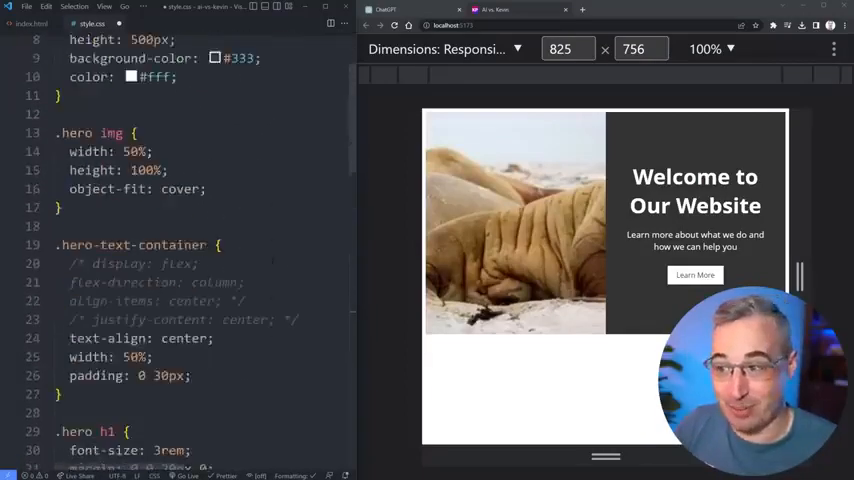
scroll(down, 3)
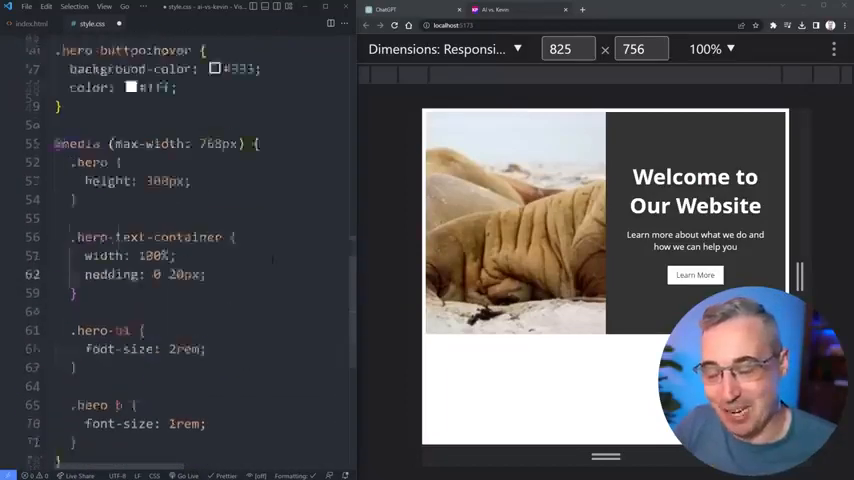
scroll(down, 3)
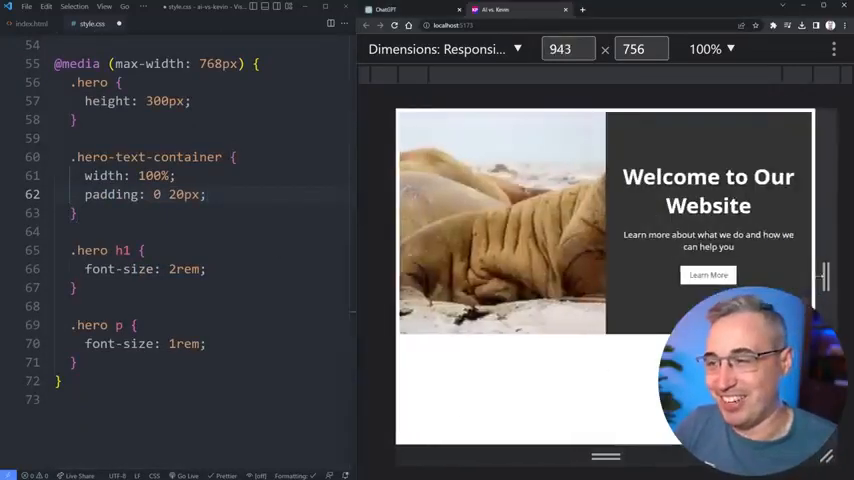
drag(822, 280, 800, 280)
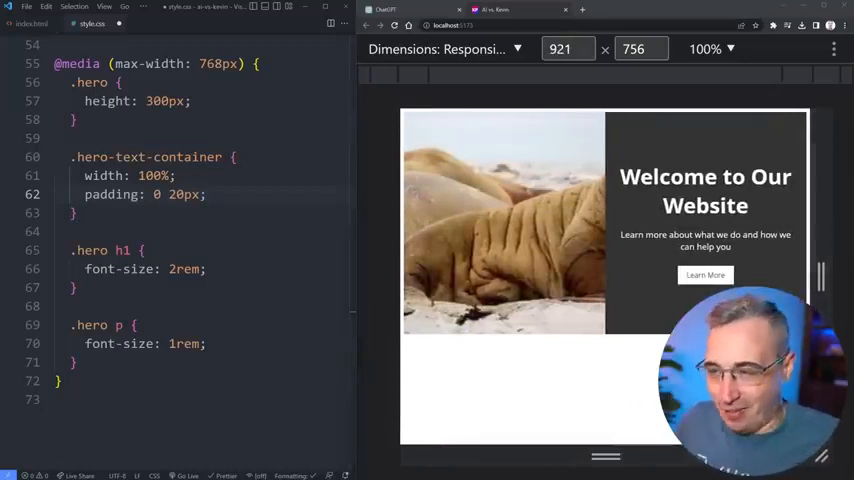